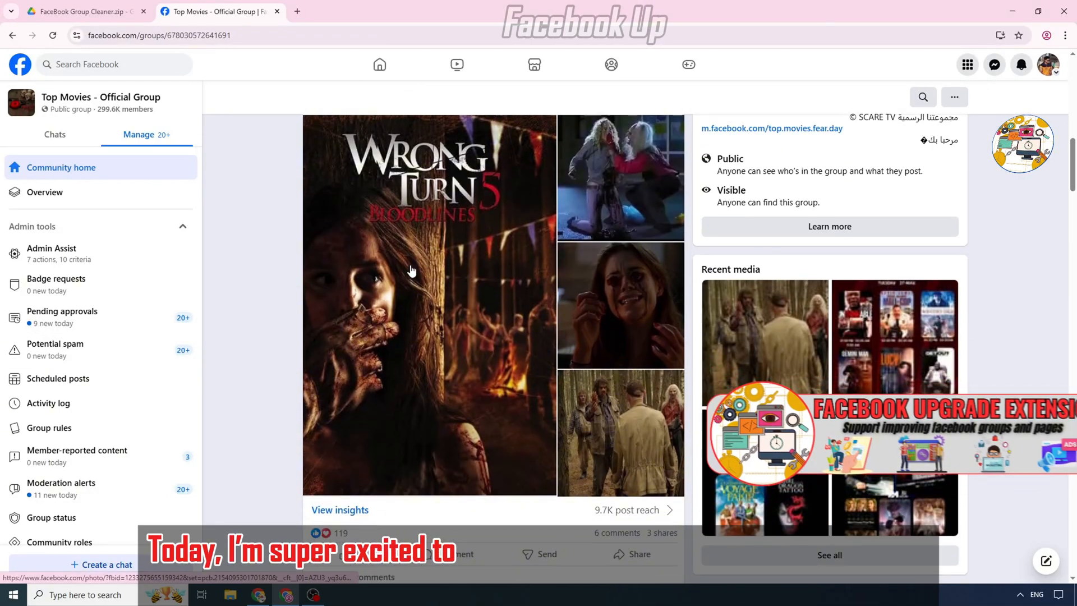
# Scroll down the Facebook group feed
pyautogui.scroll(-3)
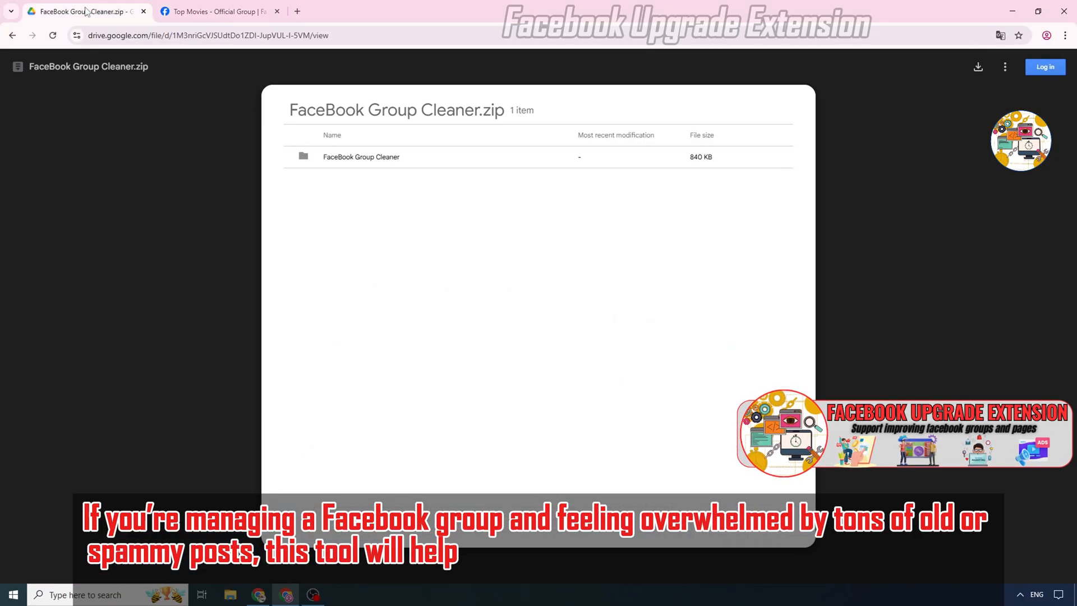
# Extract the downloaded FaceBook Group Cleaner.zip into a FaceBook Group Cleaner folder
pyautogui.click(977, 66)
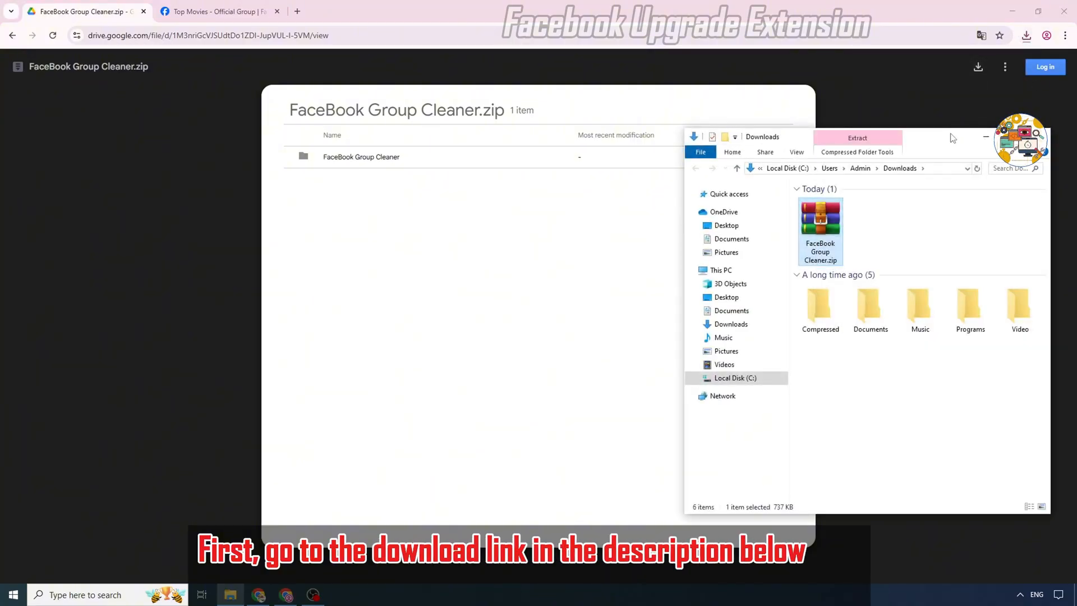
pyautogui.rightClick(820, 220)
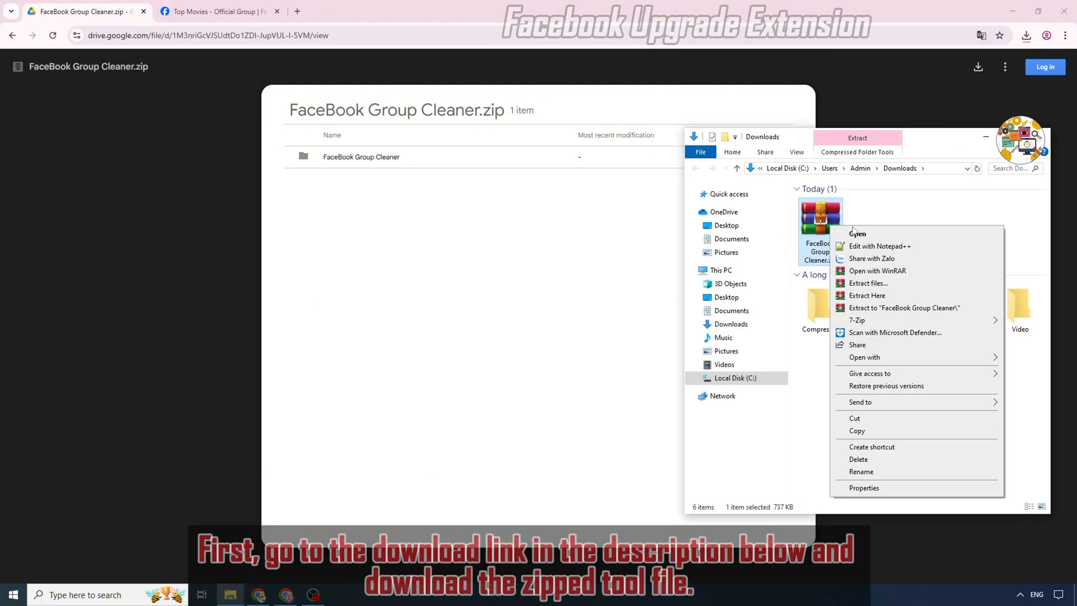
pyautogui.click(587, 324)
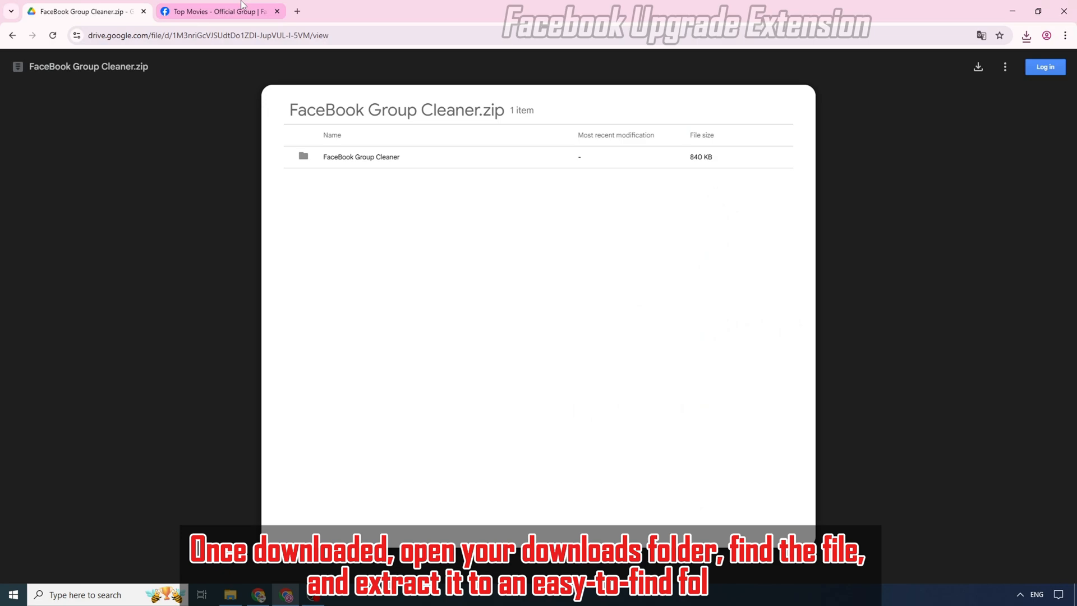
# Open Chrome's Extensions management page from the browser menu
pyautogui.click(220, 11)
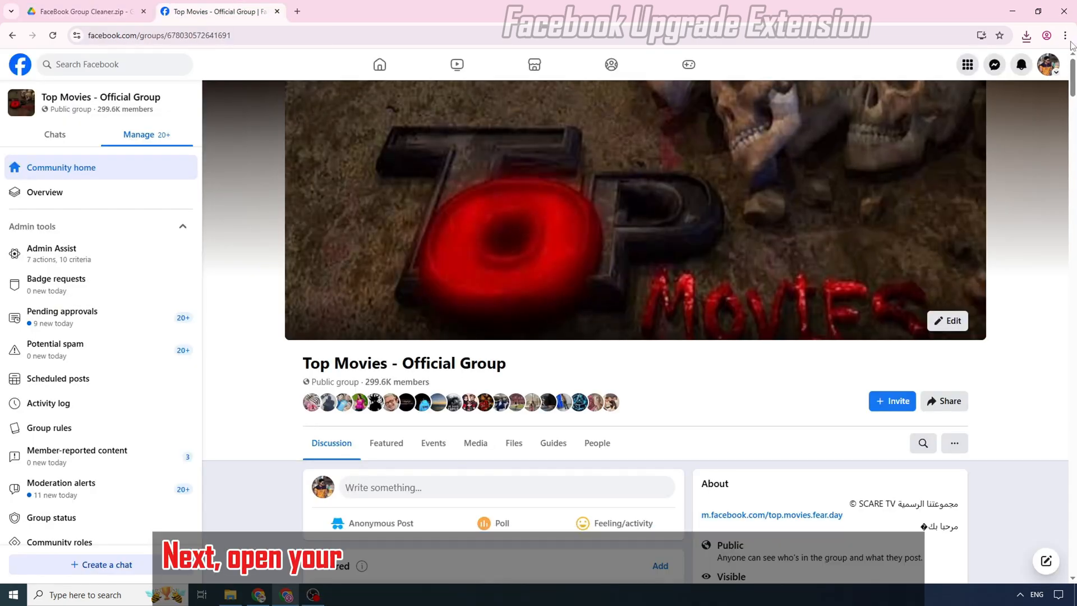
pyautogui.click(1065, 35)
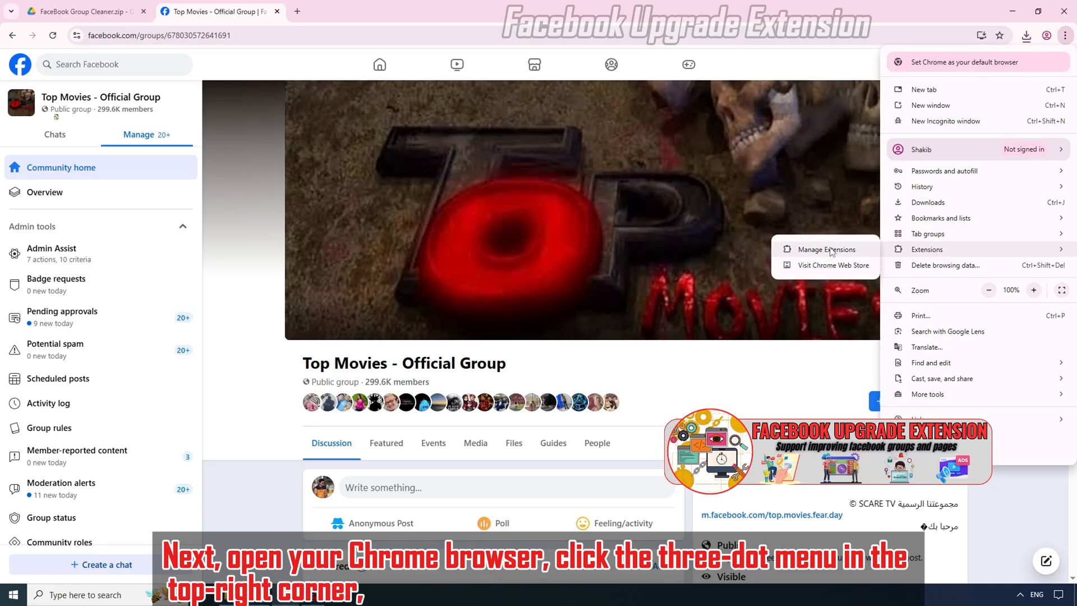
pyautogui.click(827, 249)
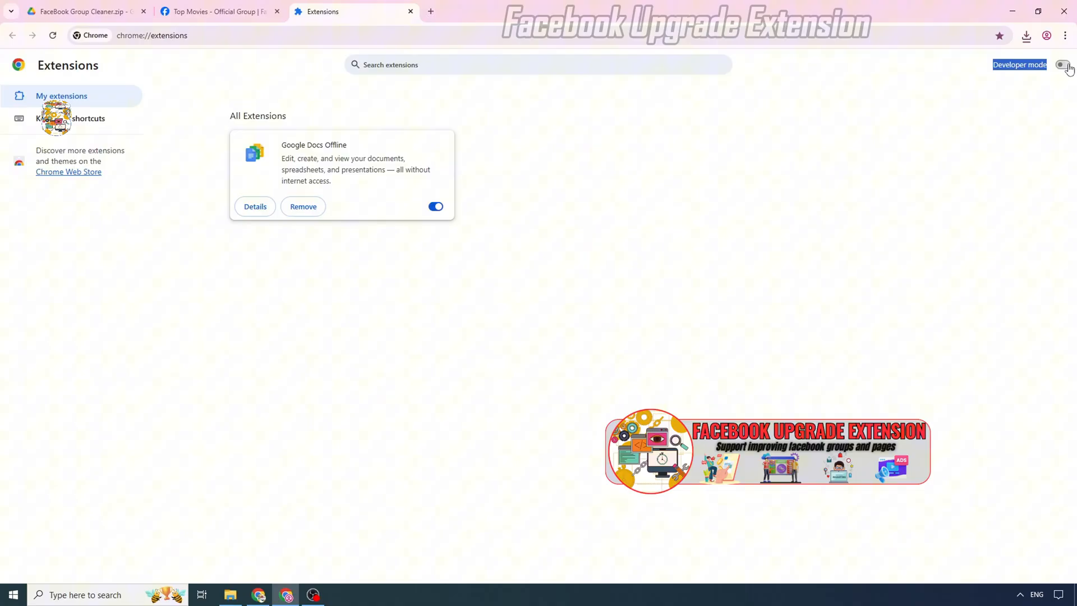
# Turn on Developer mode, drop in the FaceBook Group Cleaner folder, then remove it
pyautogui.click(1063, 64)
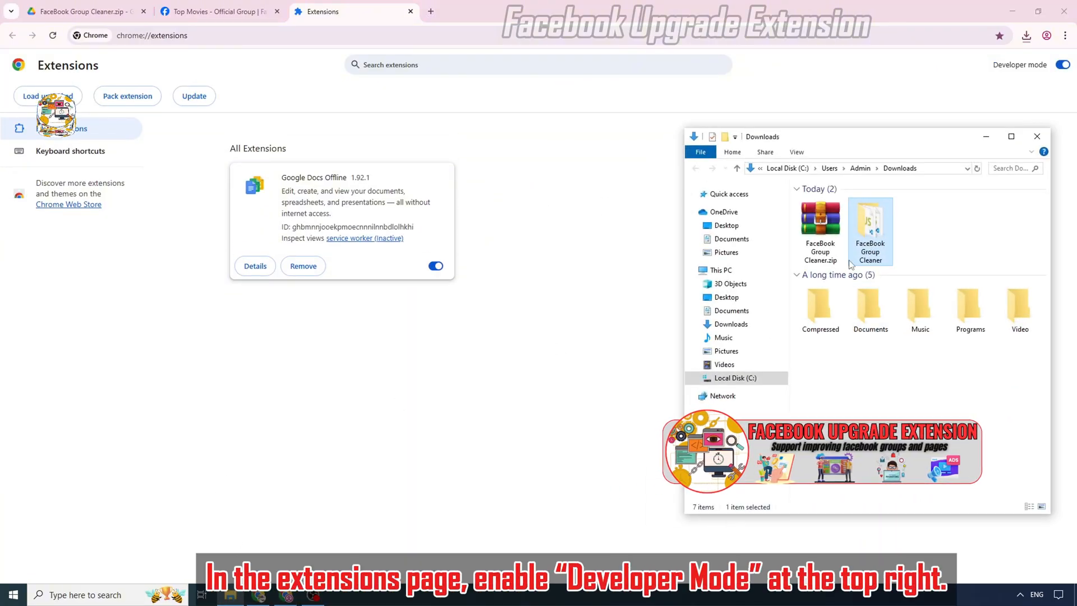
pyautogui.moveTo(870, 232); pyautogui.dragTo(550, 311)
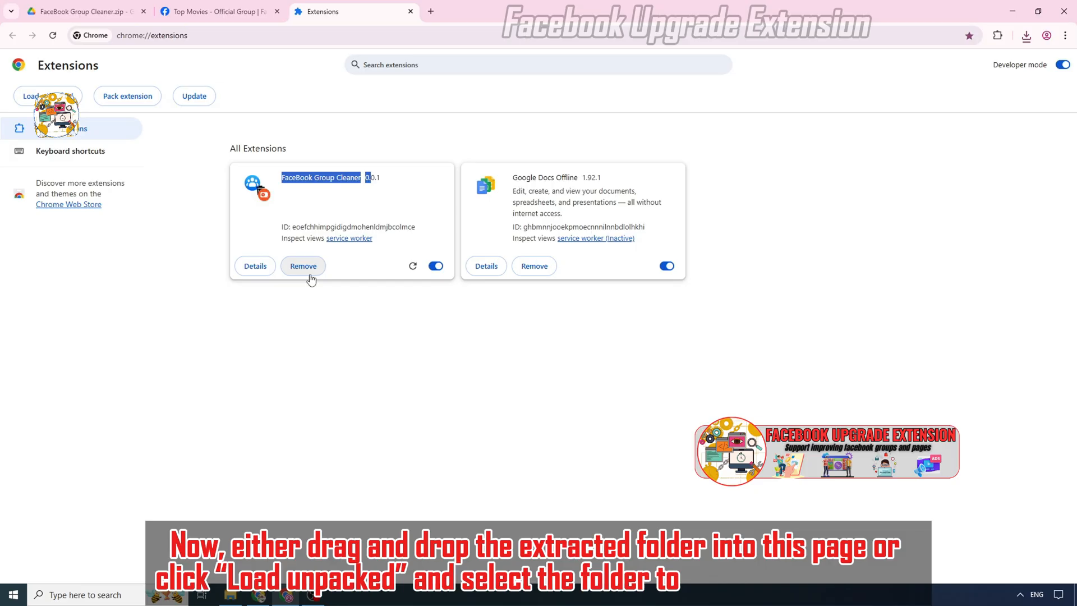
pyautogui.click(303, 266)
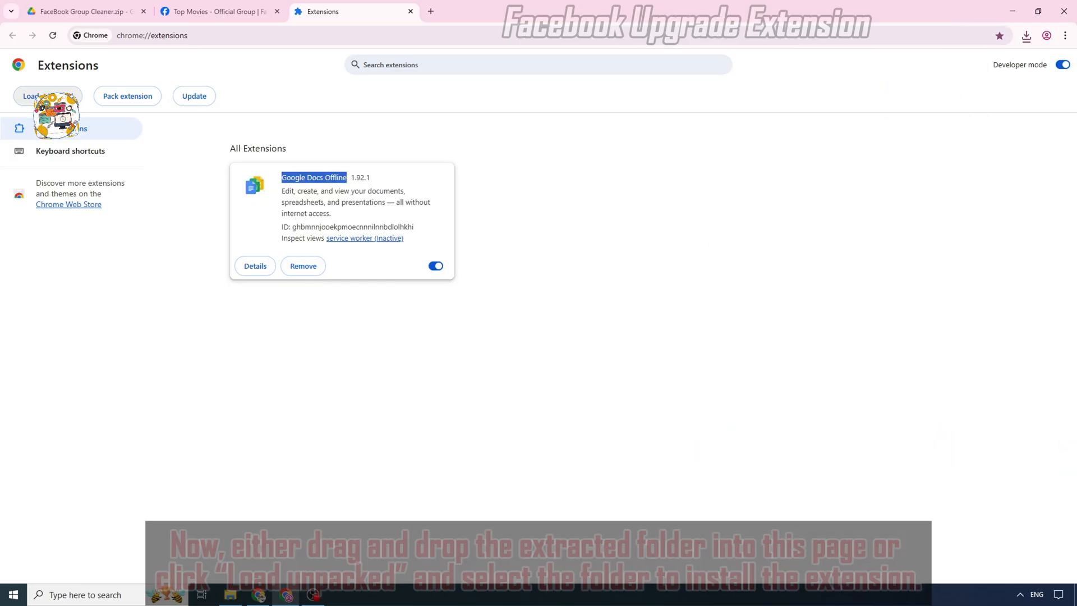
# Load the unpacked FaceBook Group Cleaner folder from Downloads and pin the extension
pyautogui.click(47, 96)
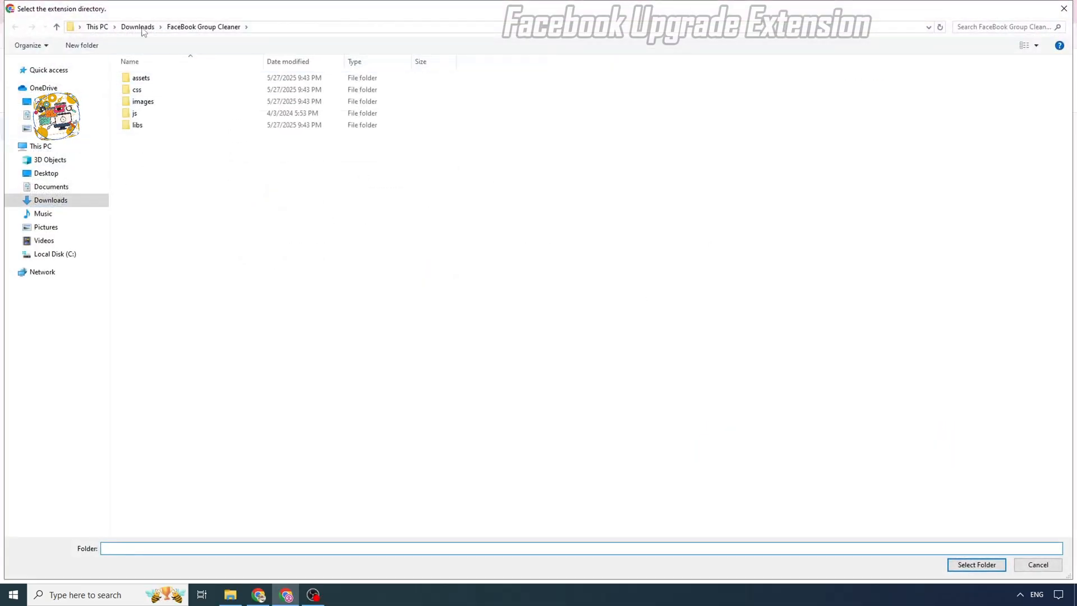
pyautogui.click(138, 27)
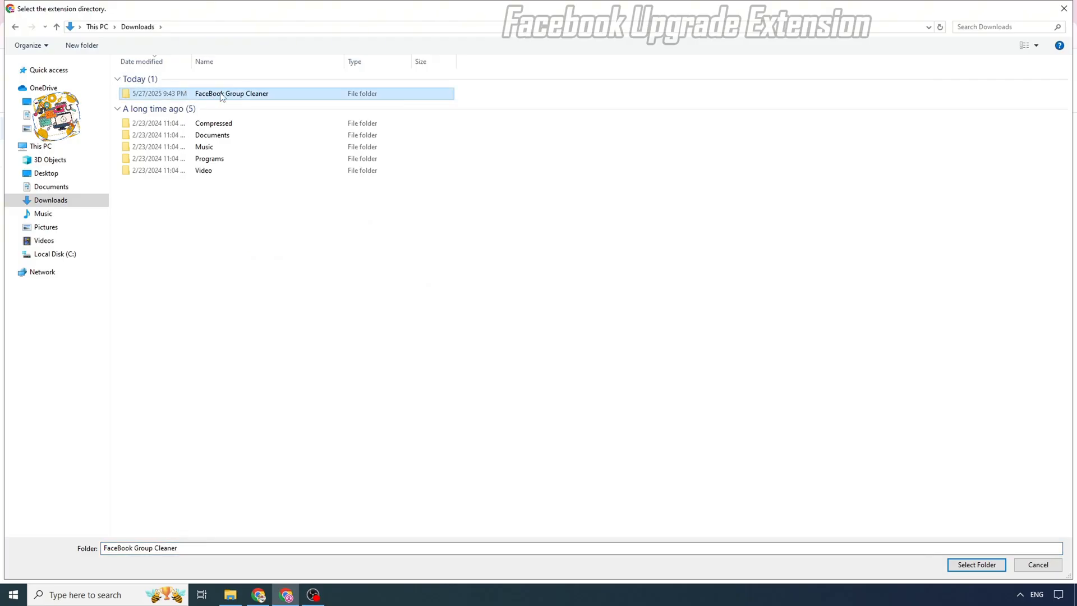
pyautogui.click(975, 563)
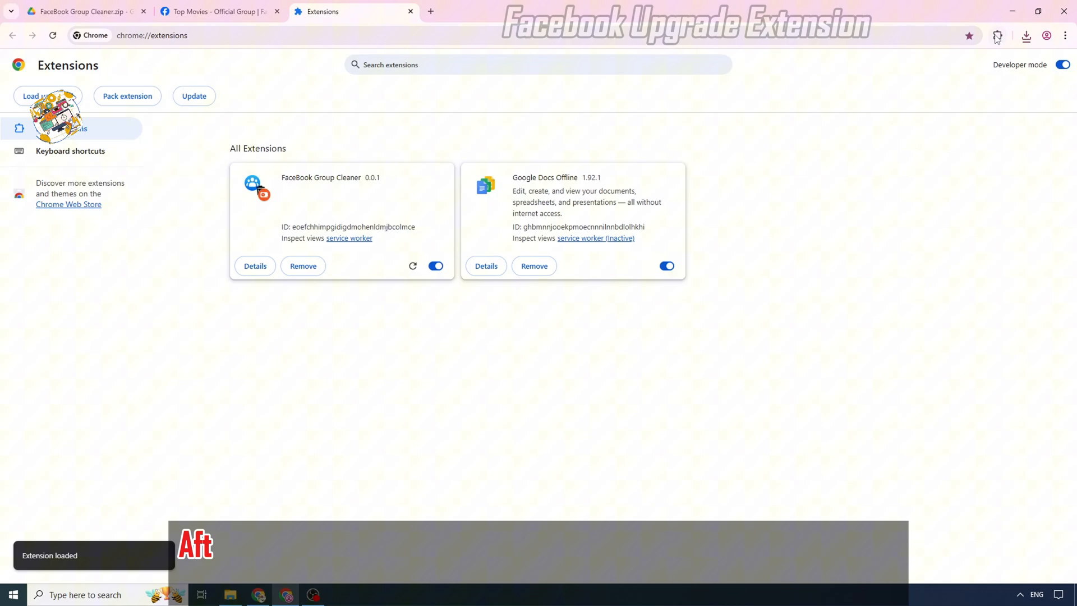
pyautogui.click(997, 35)
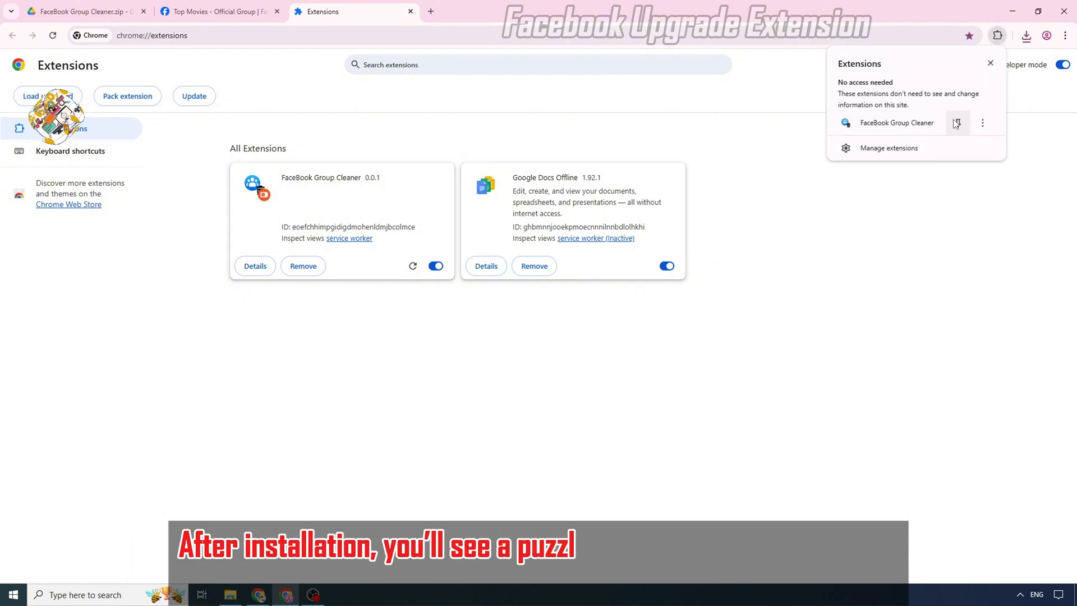
pyautogui.click(957, 122)
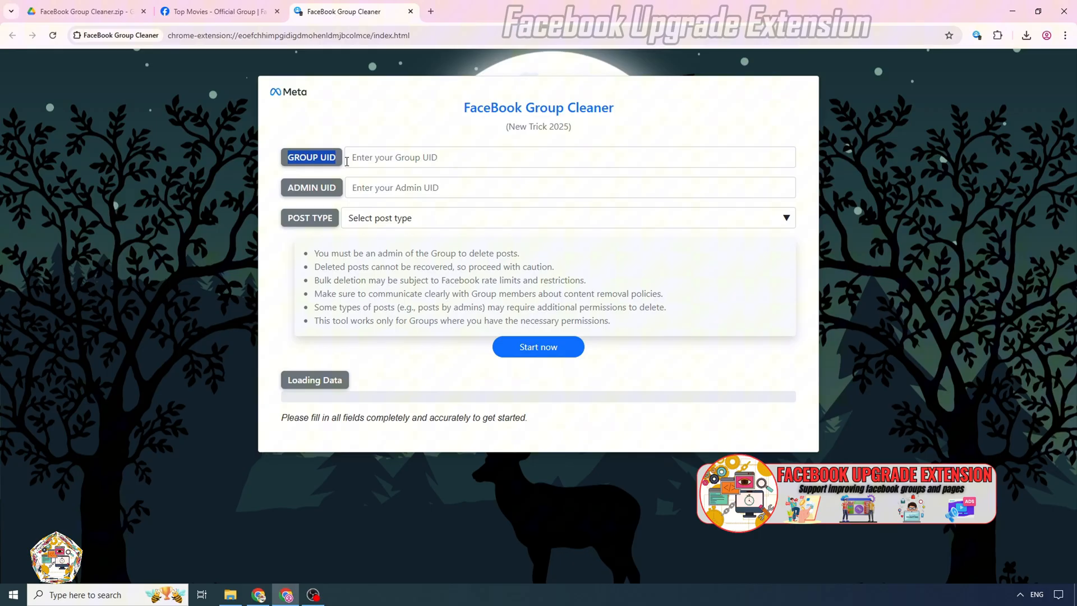
pyautogui.click(569, 156)
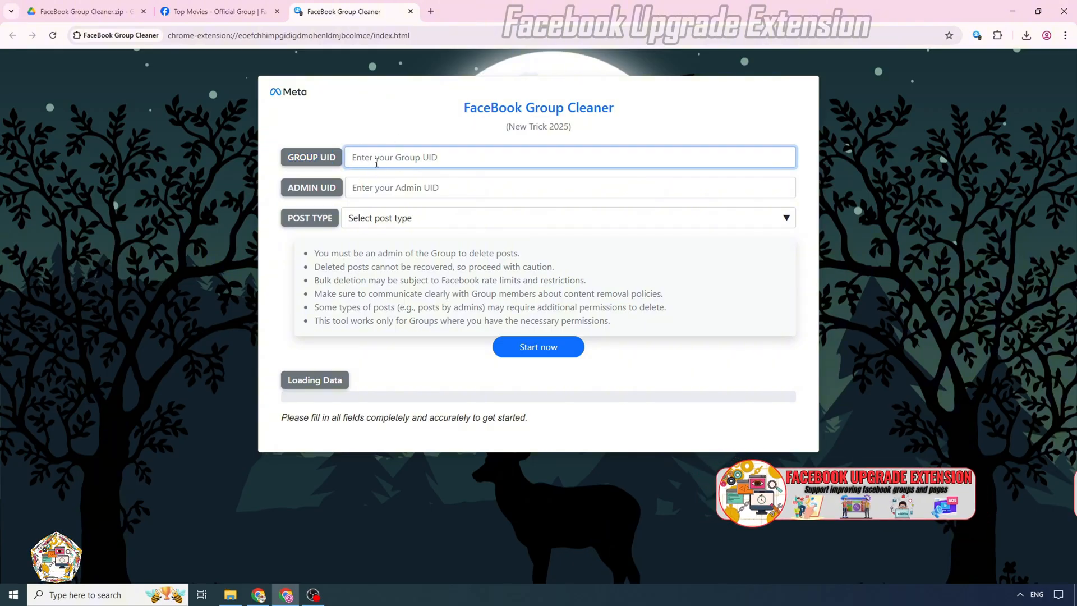
pyautogui.click(218, 12)
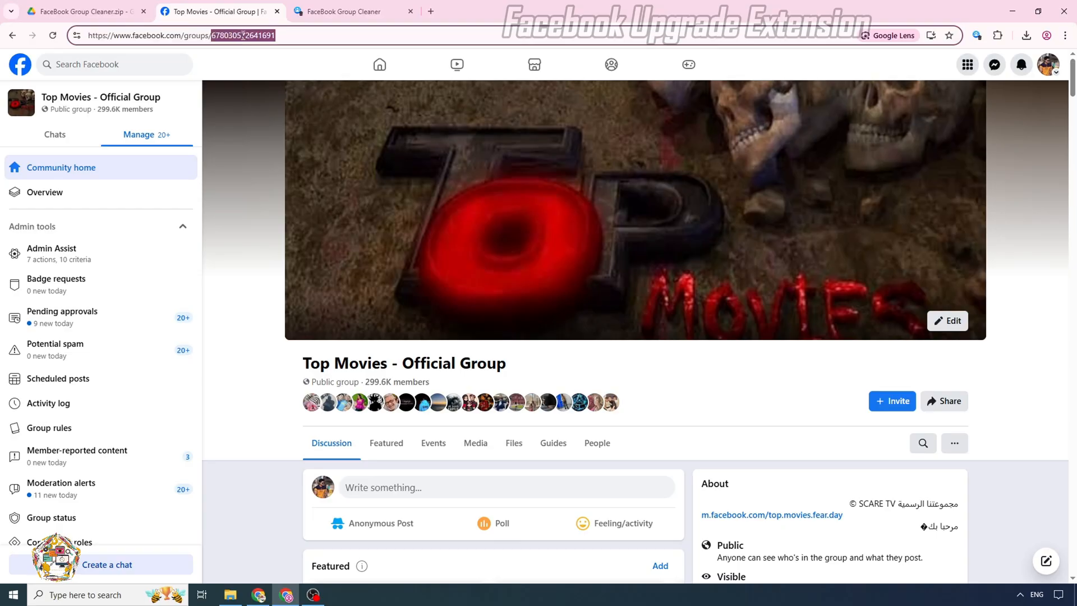
pyautogui.click(352, 12)
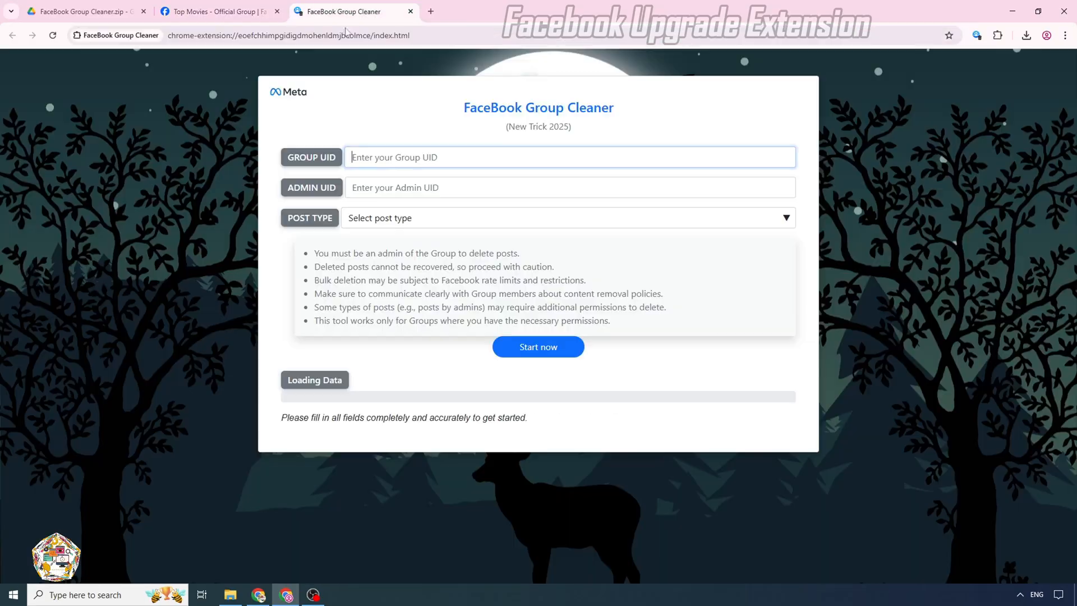
pyautogui.write('678030572641691')
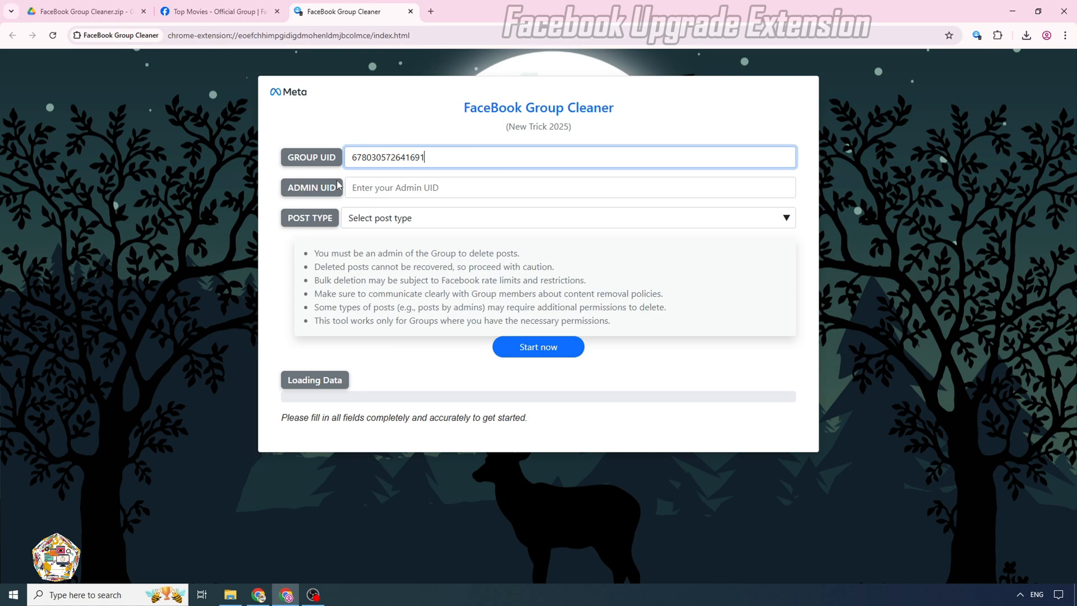
pyautogui.click(215, 12)
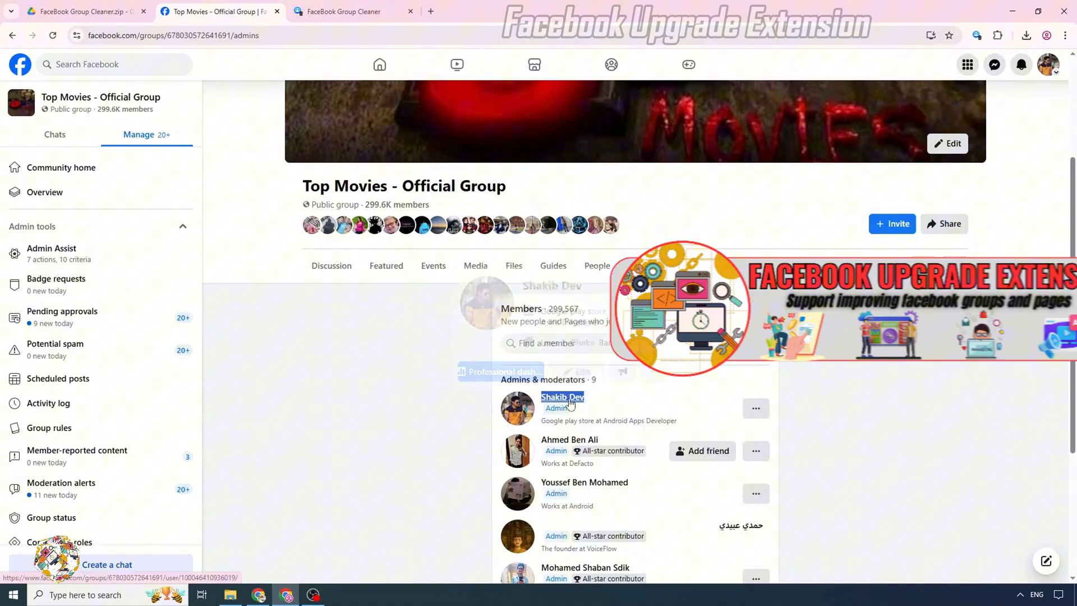
pyautogui.click(562, 398)
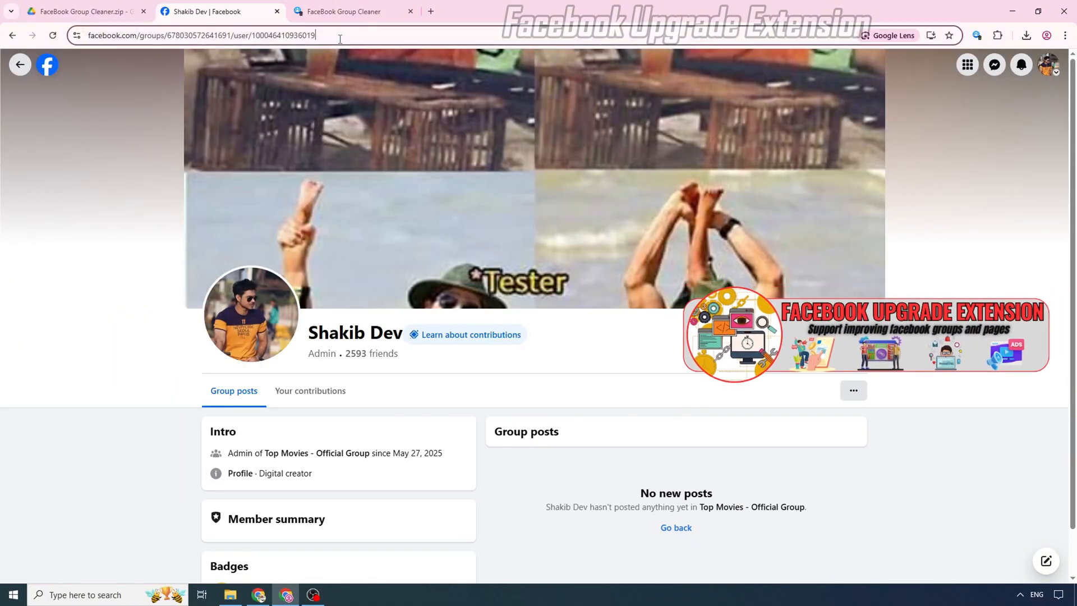
pyautogui.rightClick(336, 35)
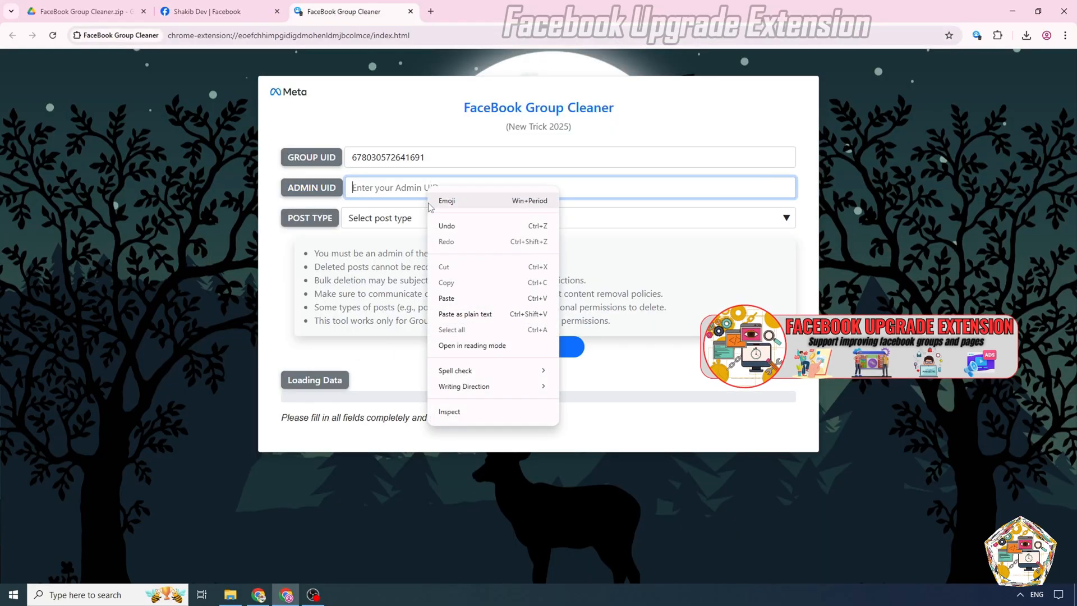
pyautogui.click(220, 11)
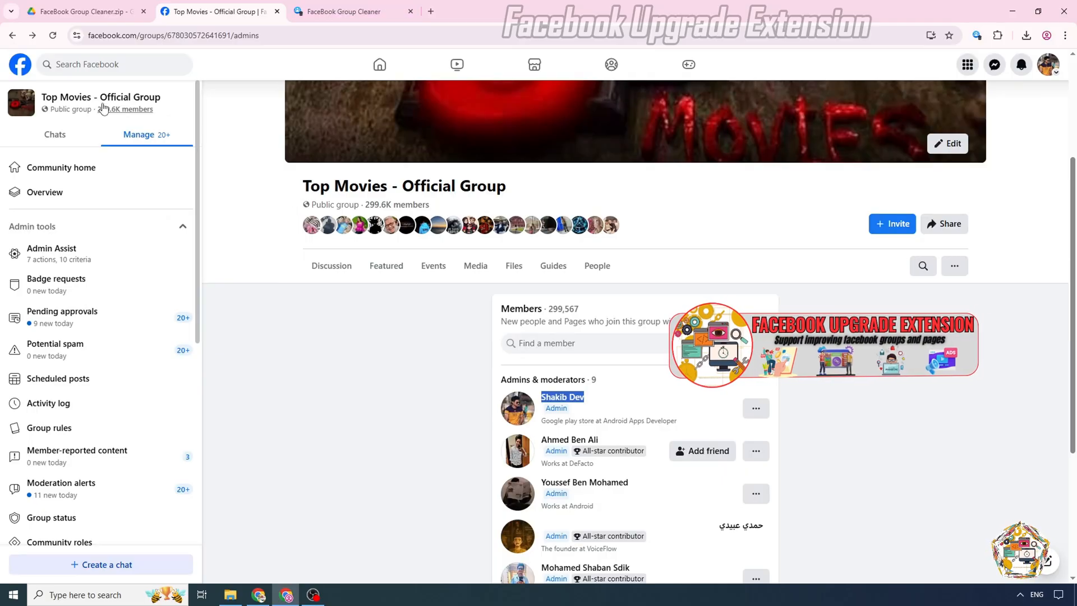
pyautogui.click(352, 12)
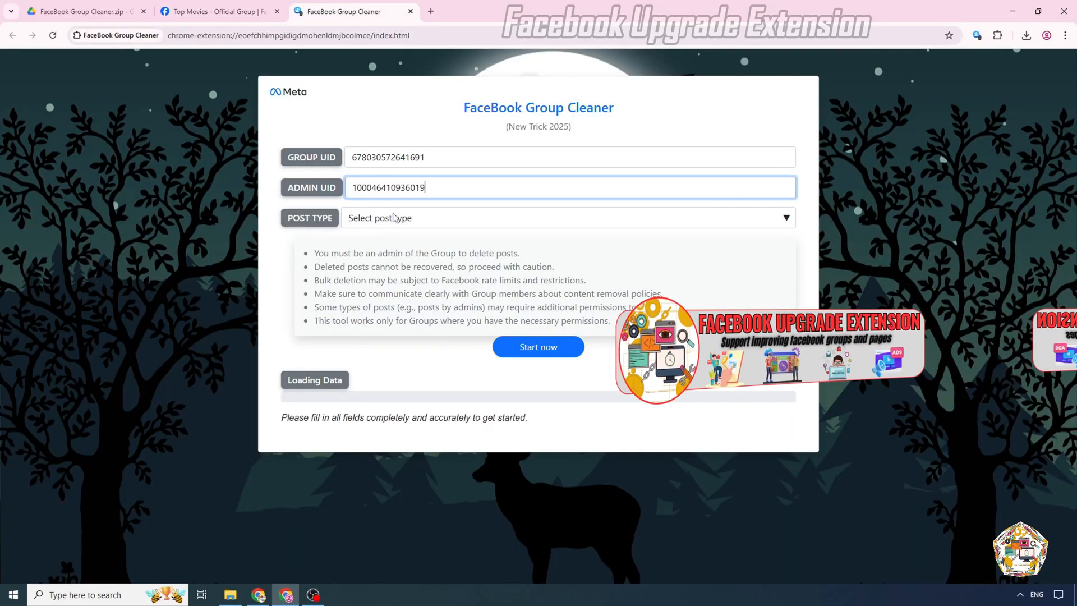
# Set POST TYPE to All posts and start the cleaning run
pyautogui.click(567, 218)
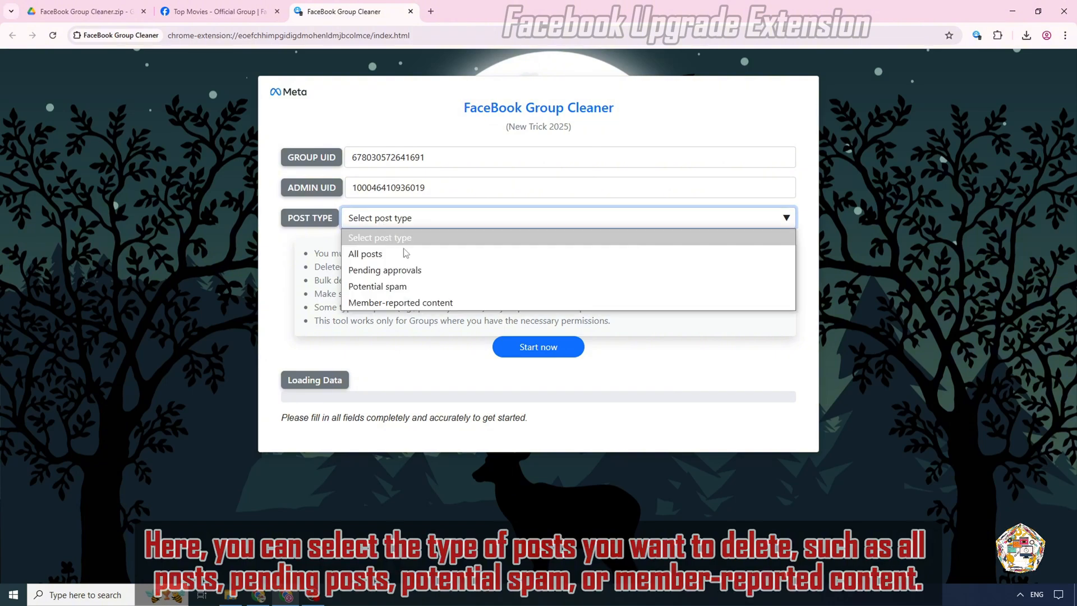
pyautogui.click(365, 253)
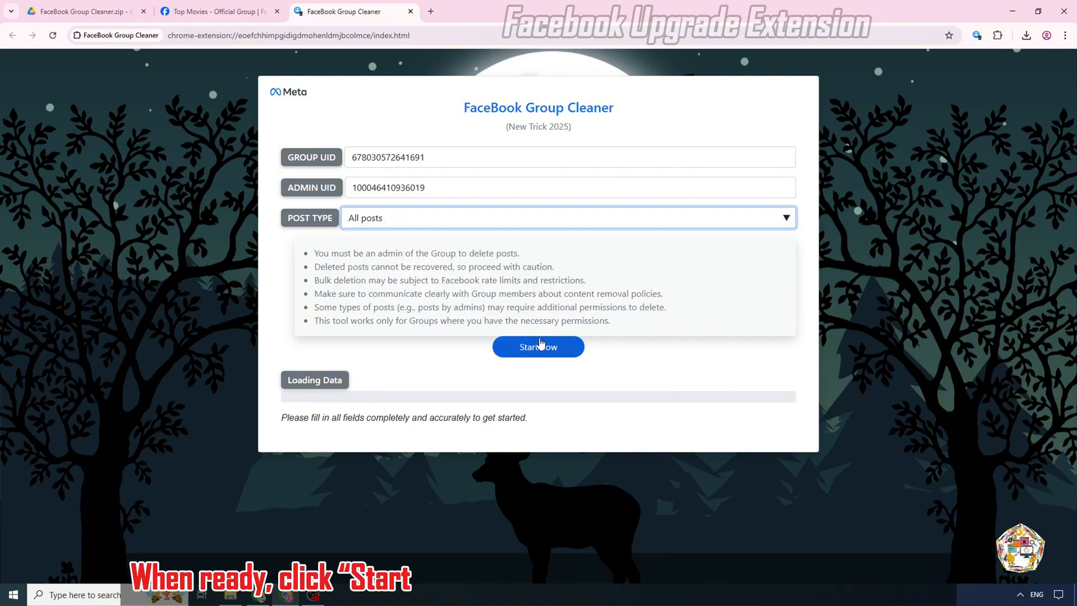
pyautogui.click(538, 346)
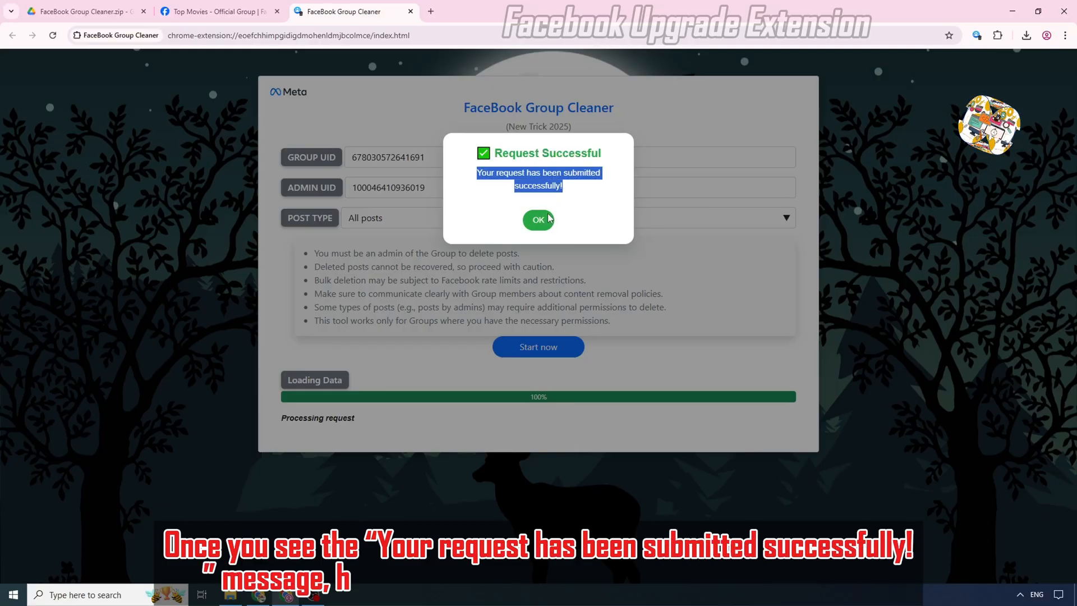
# Return to the group, scroll the Discussion feed, and reload to confirm no posts remain
pyautogui.click(218, 12)
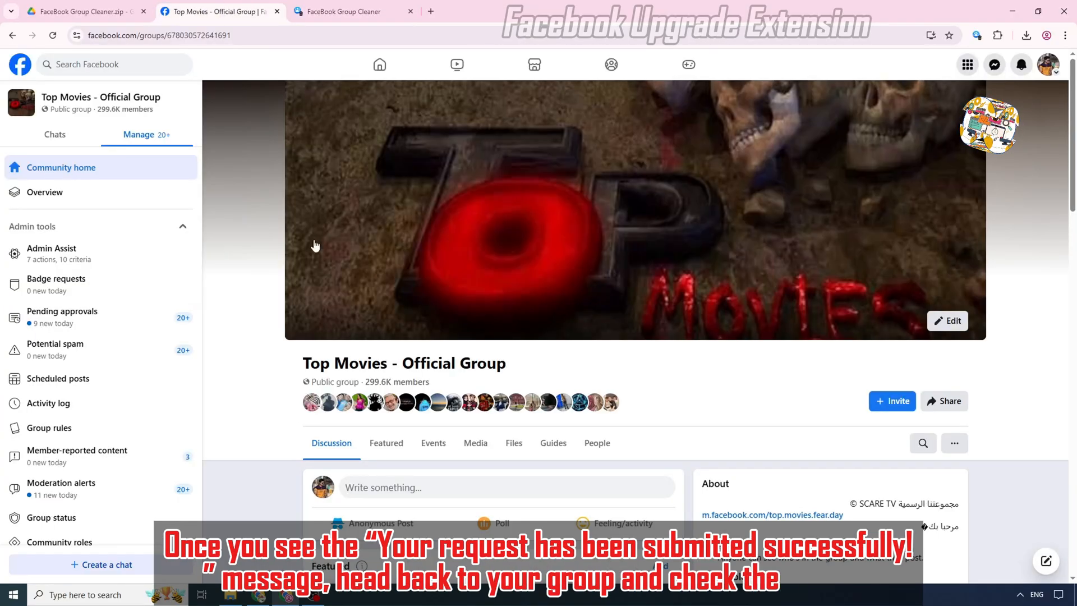
pyautogui.scroll(-3)
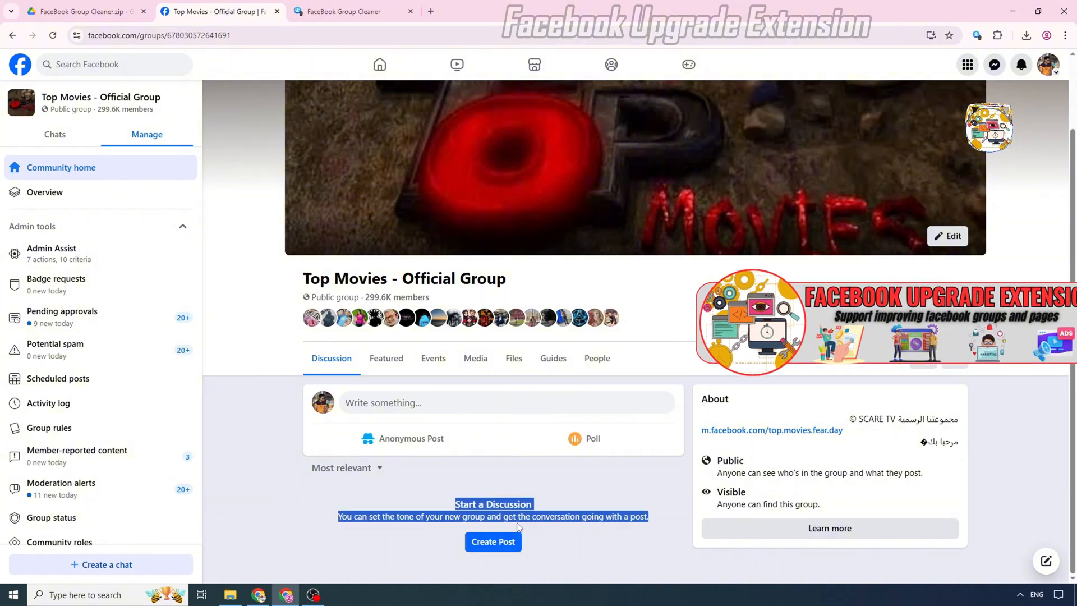
pyautogui.click(52, 35)
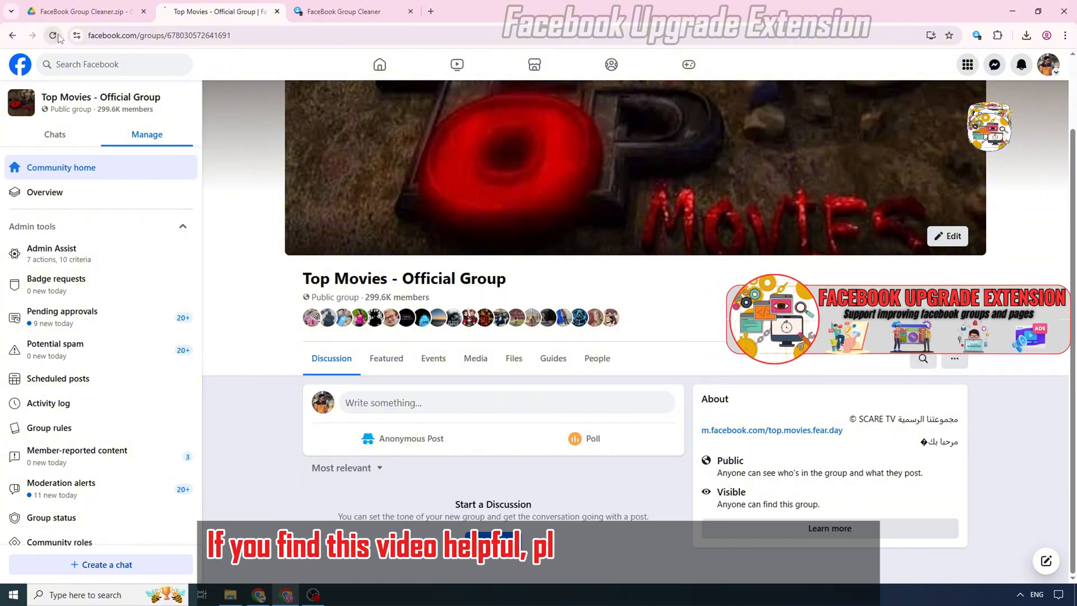
pyautogui.click(54, 35)
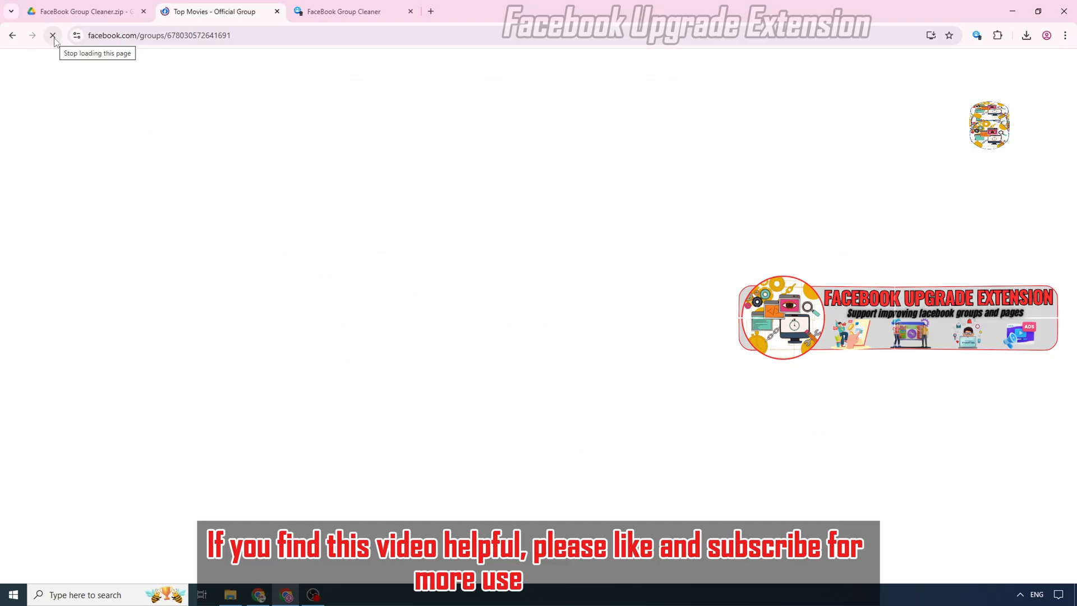